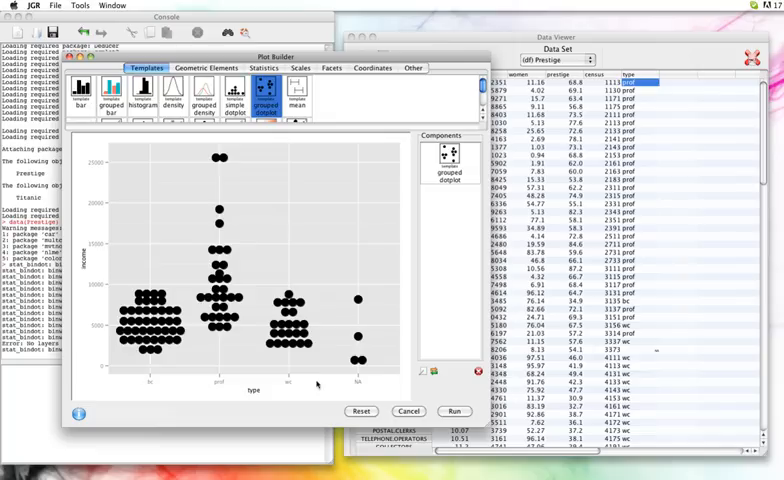
mouse_move(178, 388)
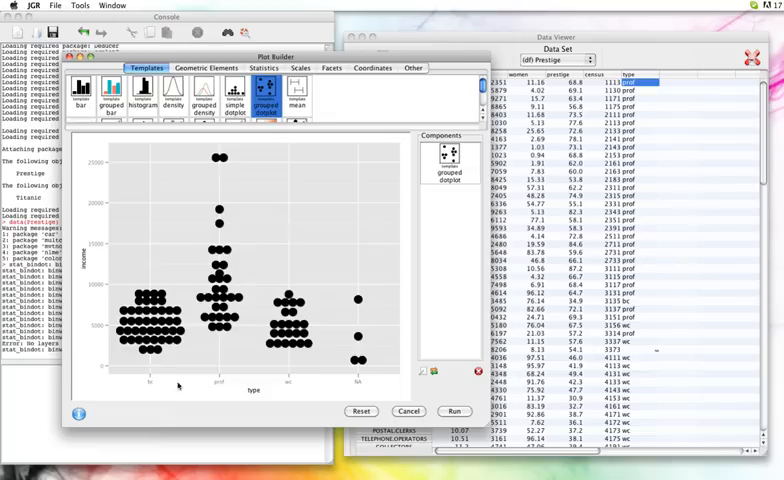
mouse_move(372, 332)
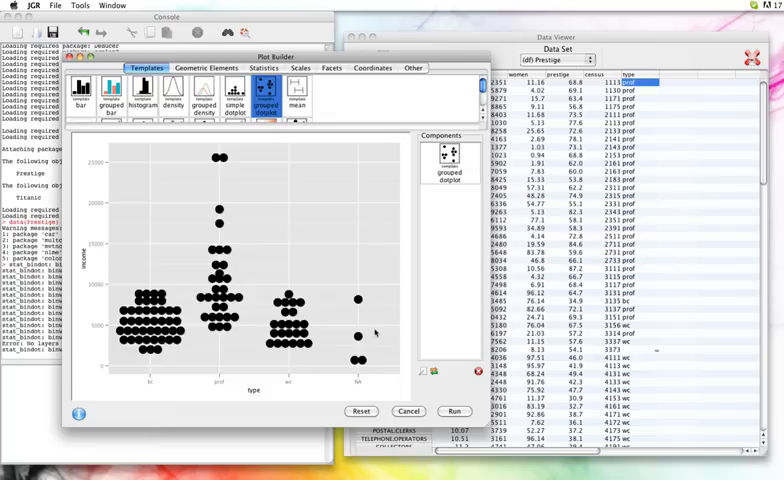
mouse_move(118, 376)
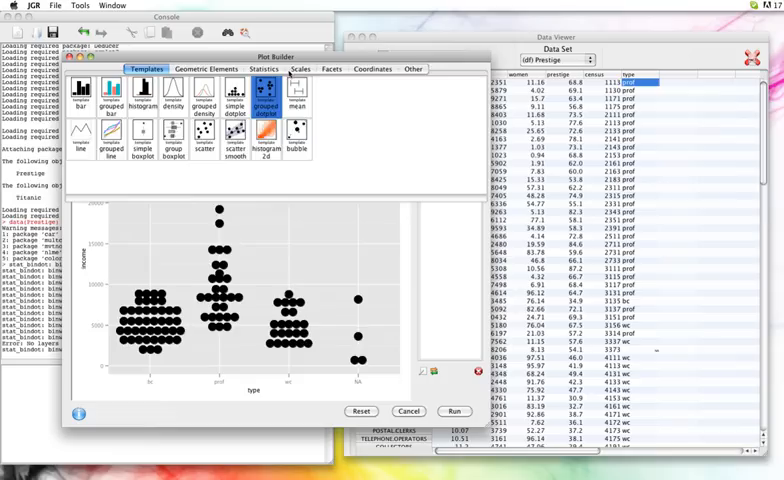
Add a discrete x scale including only the levels bc, wc and prof.
click(268, 108)
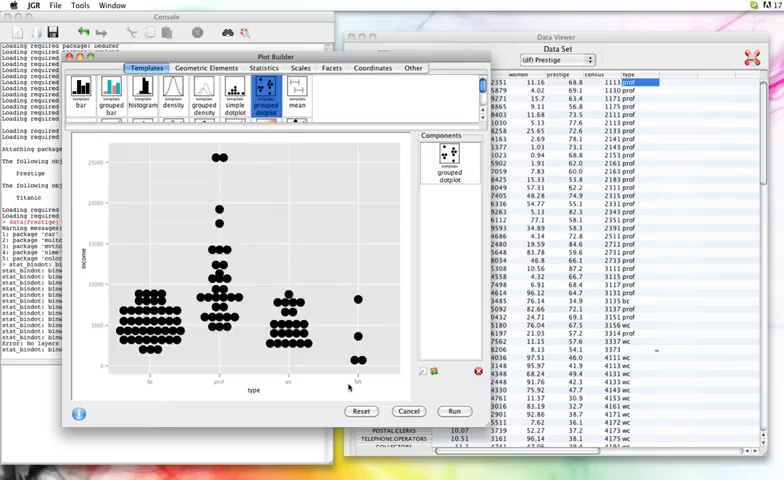
mouse_move(362, 300)
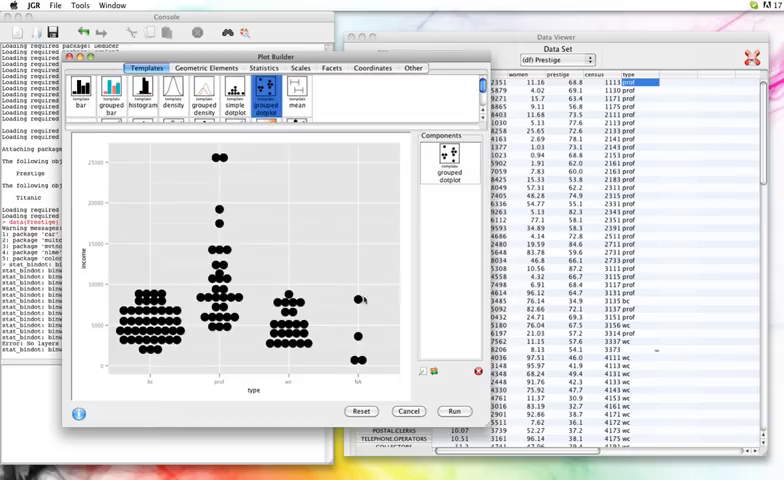
mouse_move(282, 160)
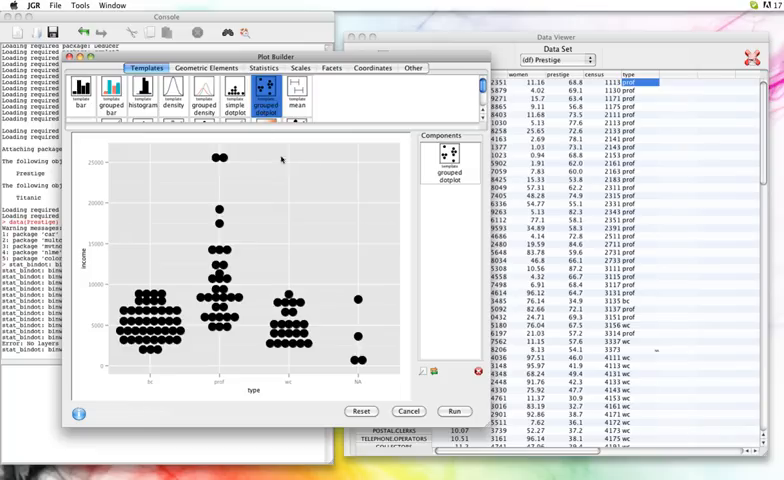
mouse_move(308, 168)
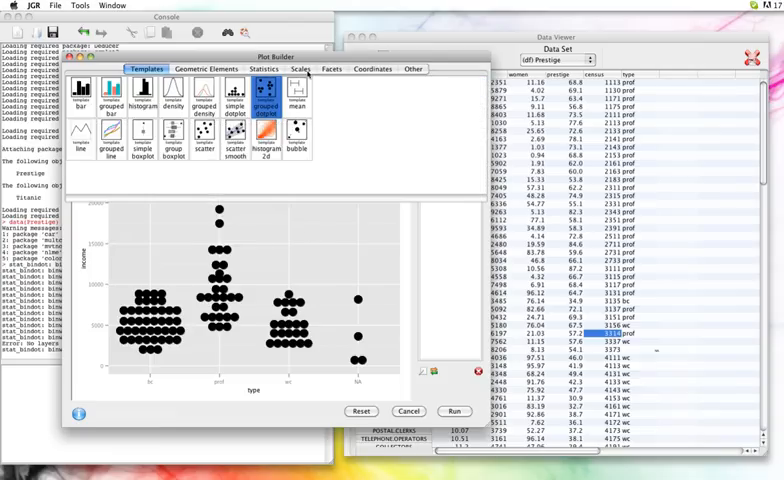
click(300, 68)
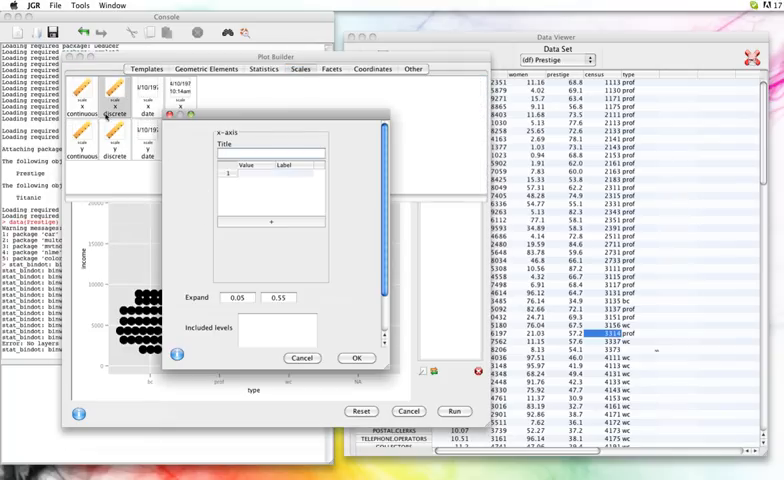
mouse_move(204, 234)
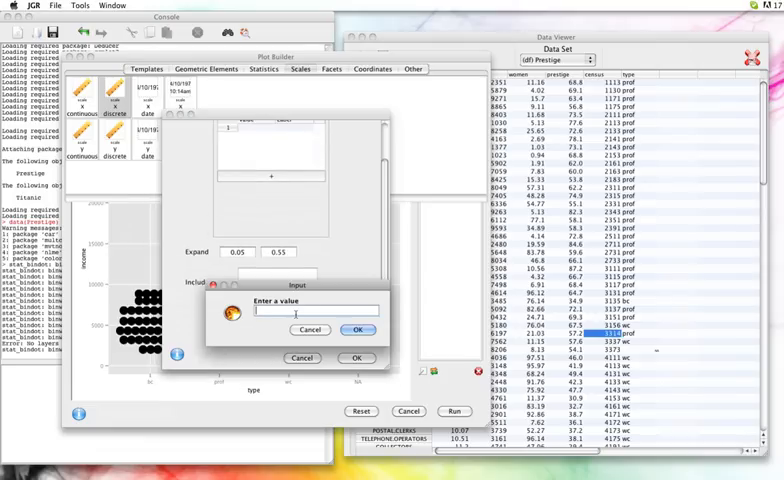
click(356, 328)
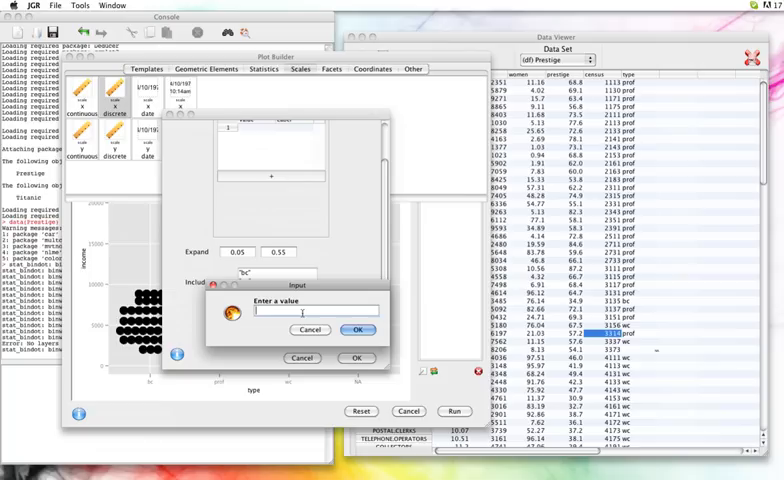
text(1)
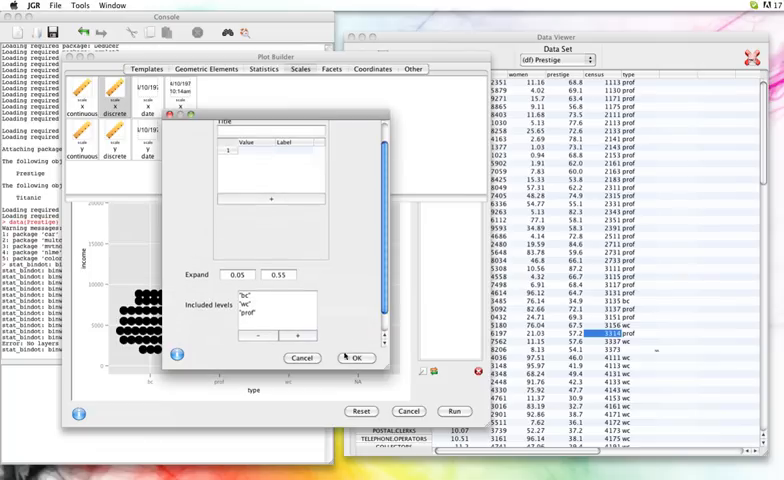
click(356, 356)
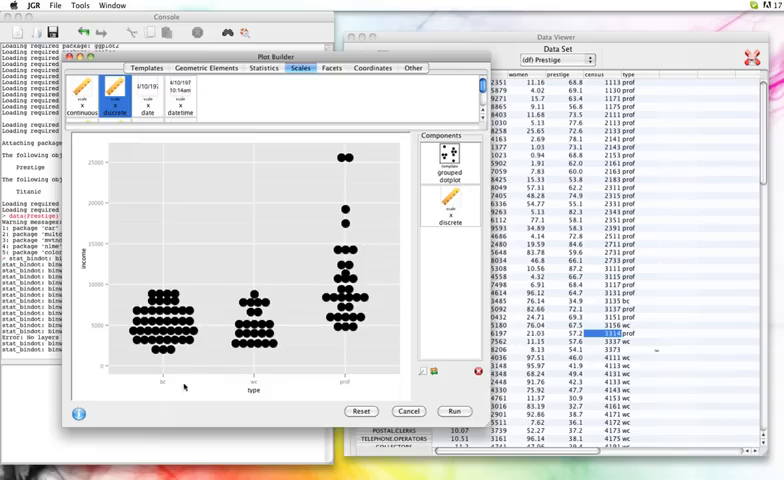
Label the three x-scale categories Blue collar, White collar and Professional.
click(448, 202)
text(wc)
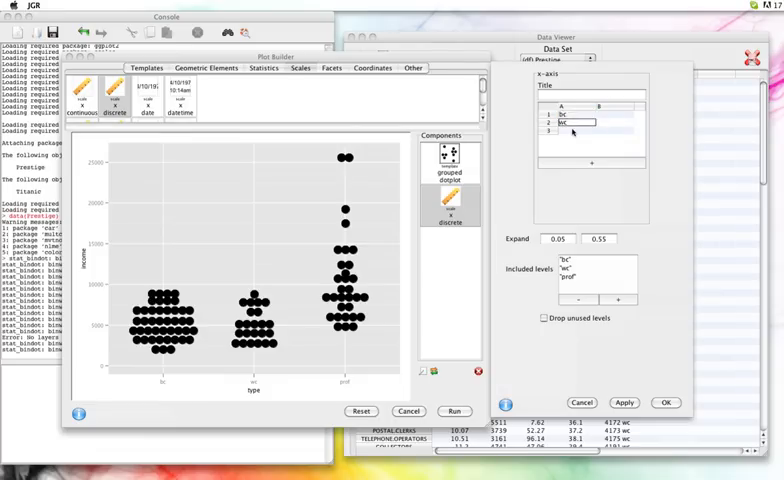
click(590, 132)
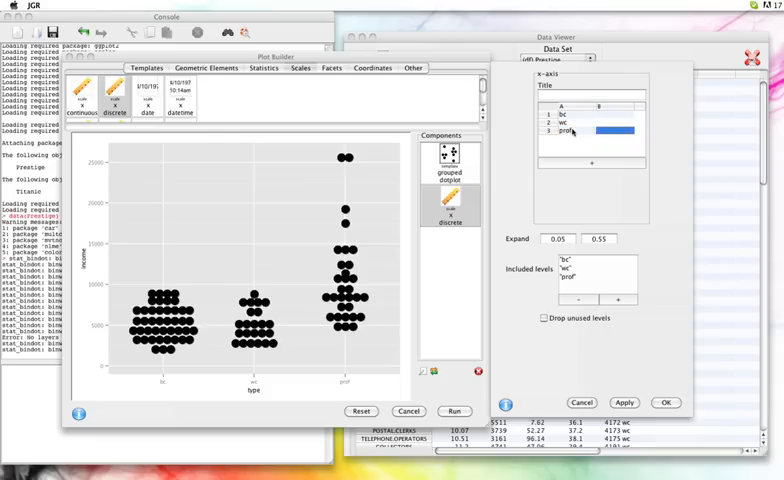
click(598, 116)
text(Blue)
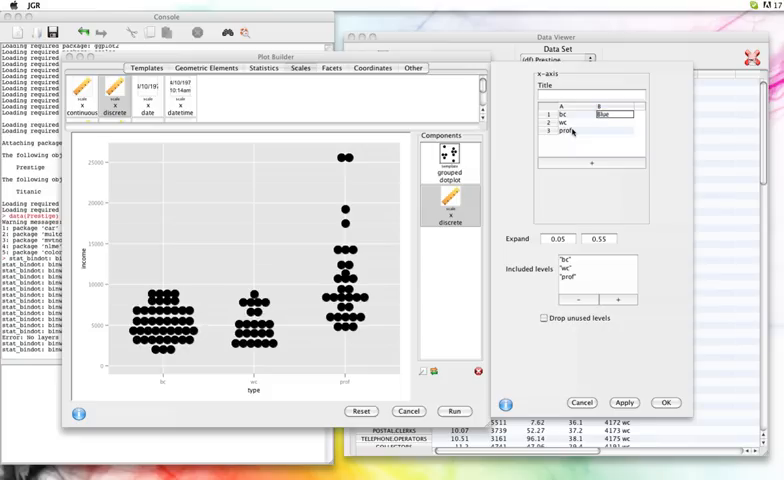
text(colar)
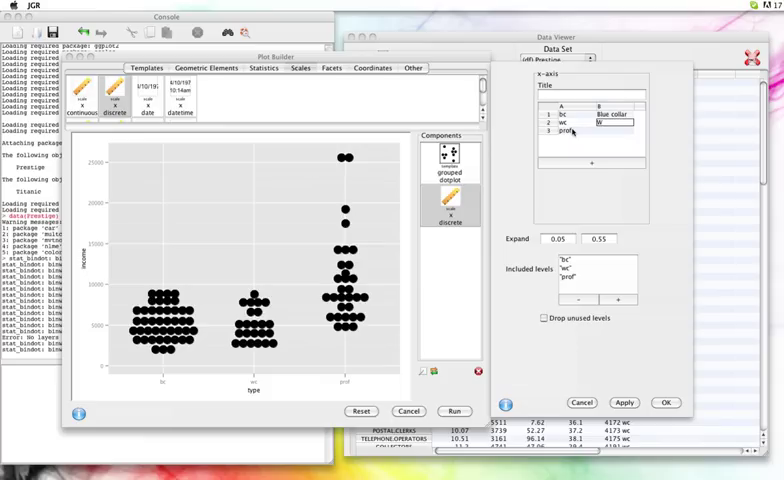
text(White collar)
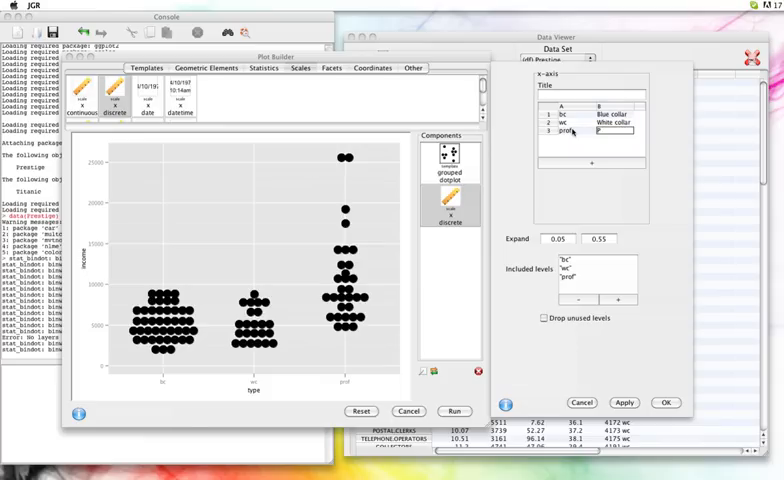
text(Professional)
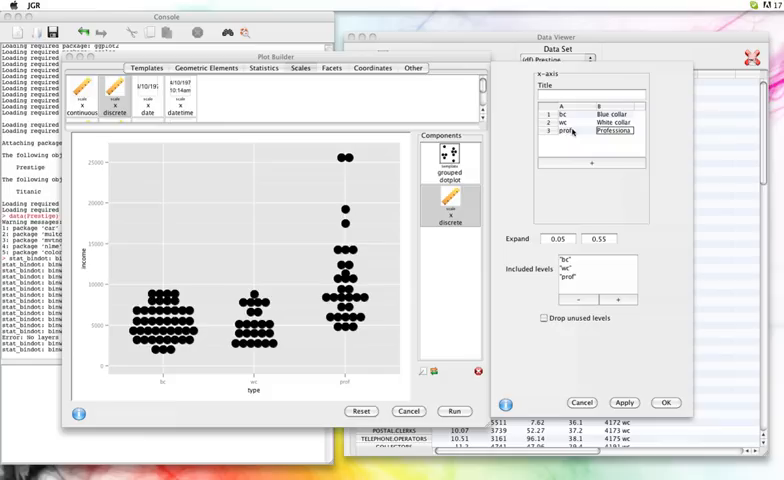
click(570, 112)
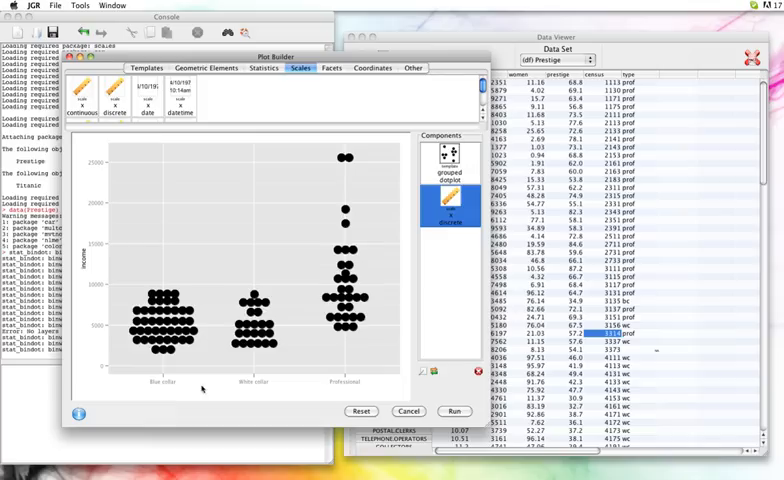
mouse_move(180, 396)
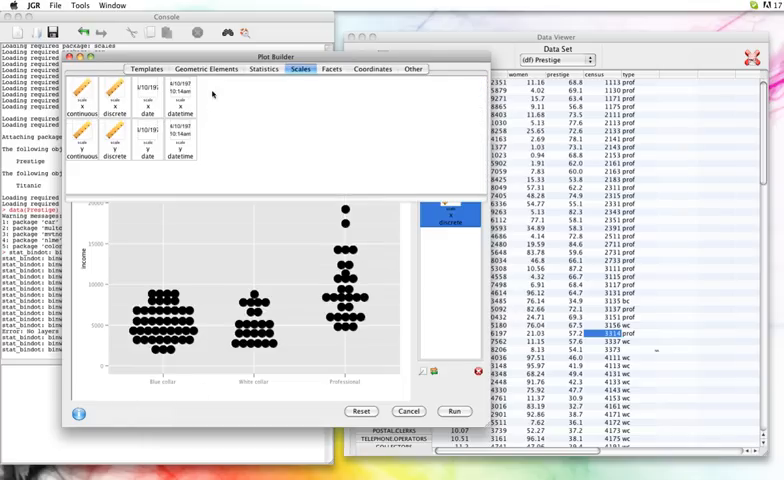
mouse_move(88, 144)
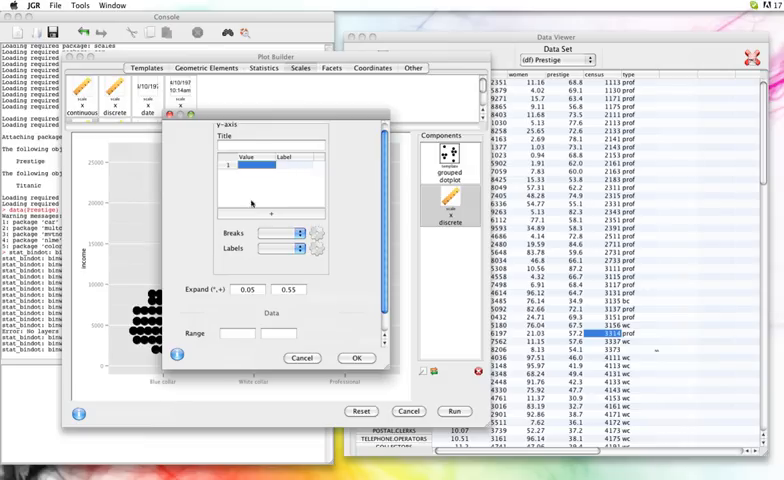
Add a continuous y scale with default breaks and comma-formatted labels.
click(300, 246)
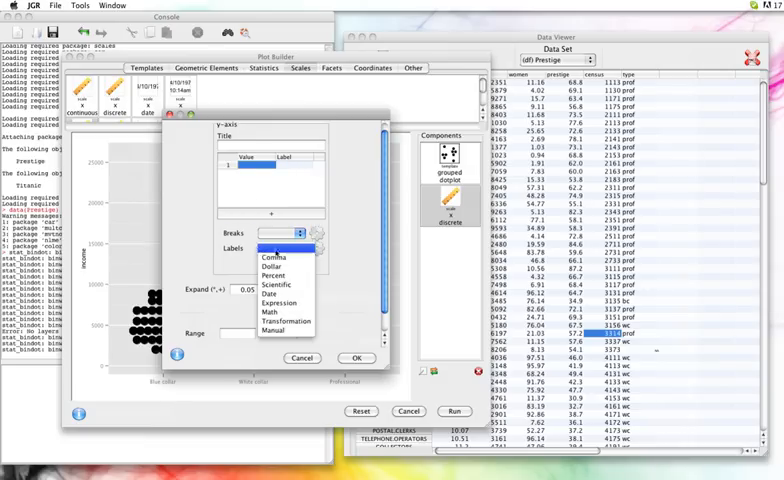
click(290, 226)
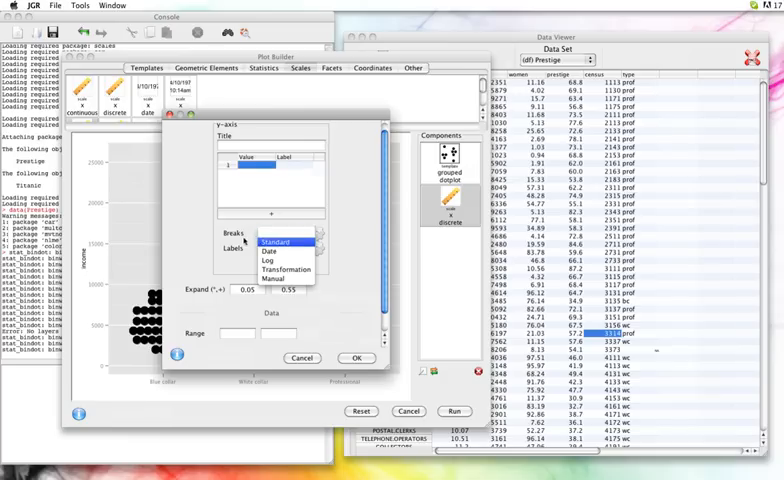
click(284, 232)
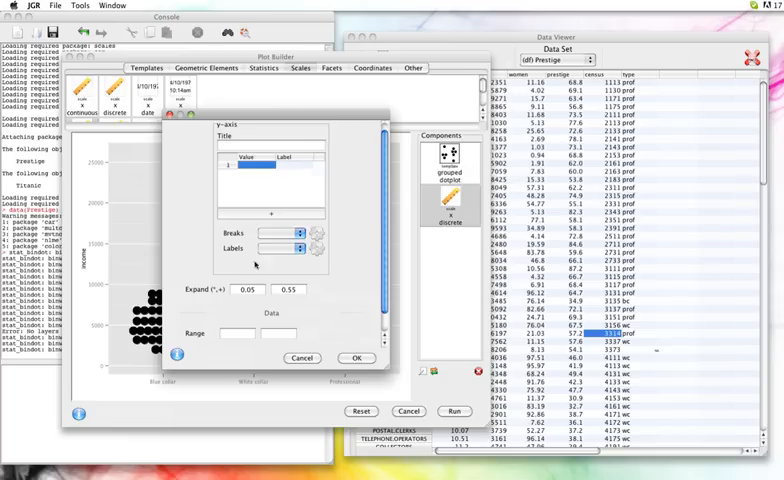
click(296, 228)
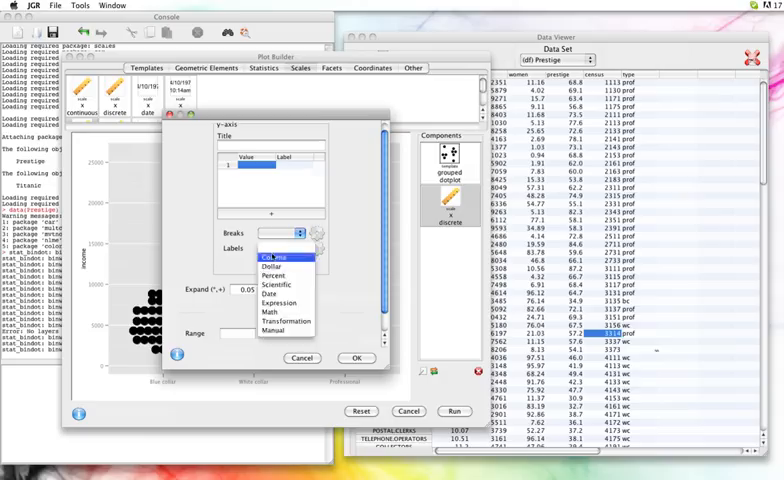
click(278, 256)
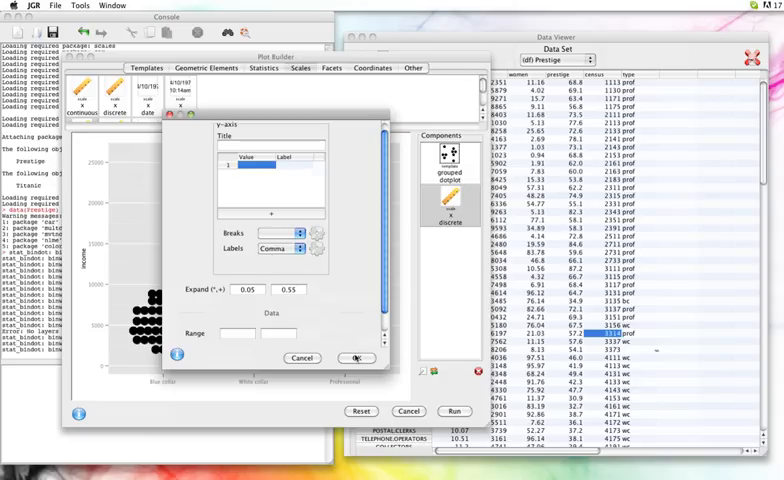
click(356, 356)
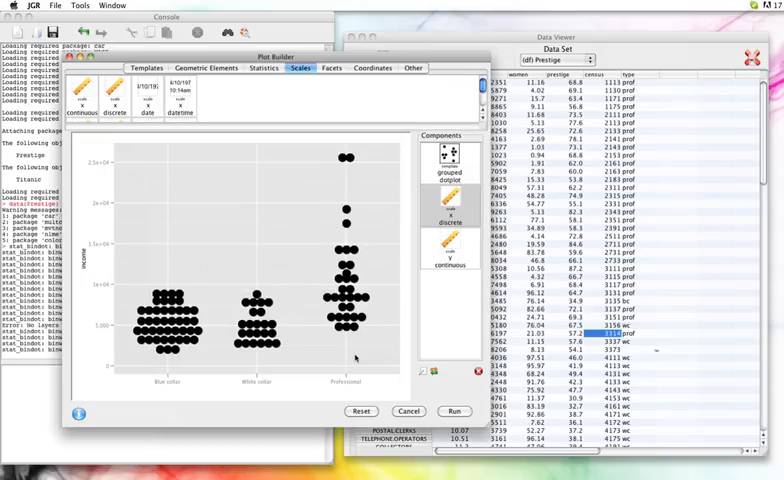
mouse_move(120, 336)
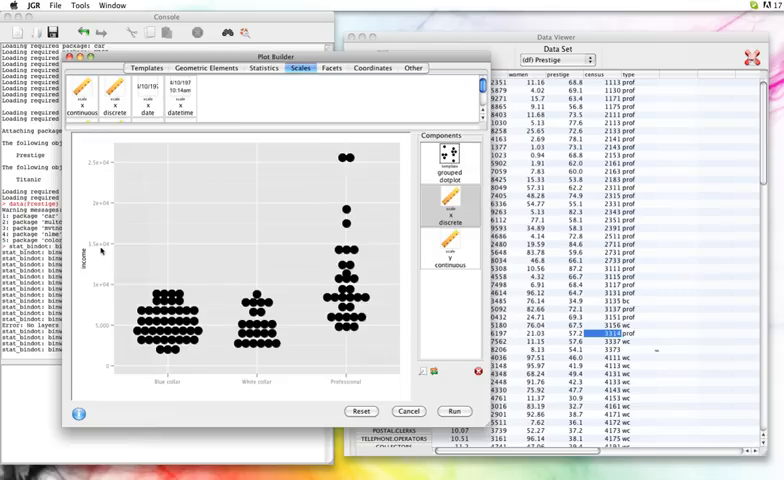
mouse_move(404, 250)
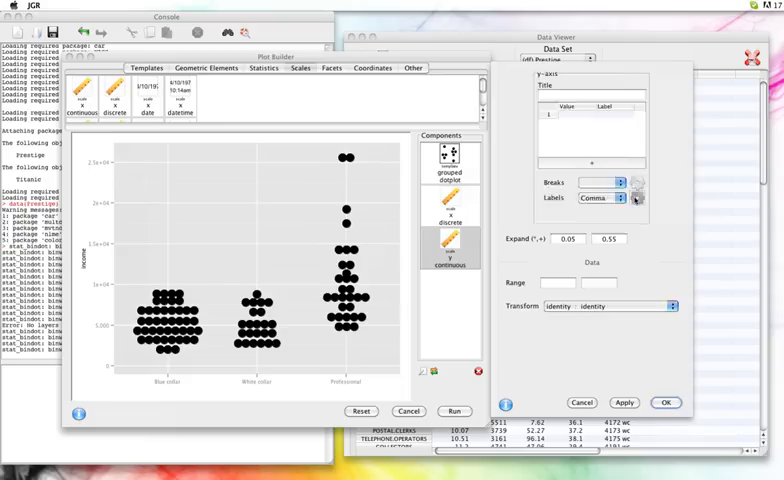
Set the comma label digits to 10 and title the y scale Income.
click(636, 200)
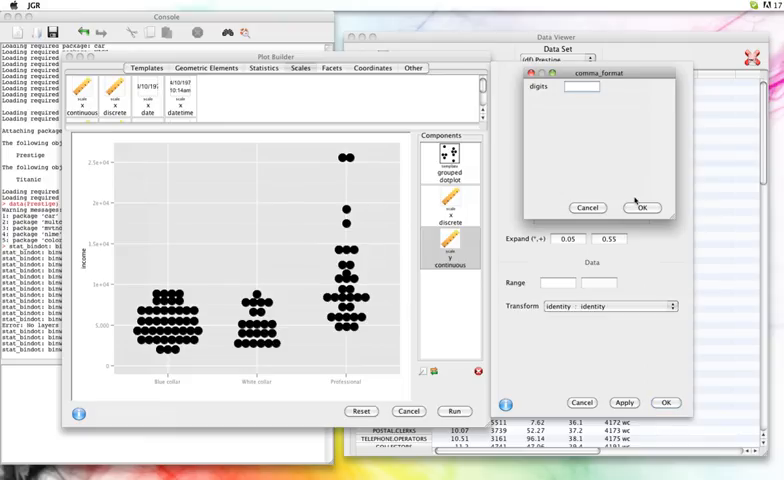
text(10)
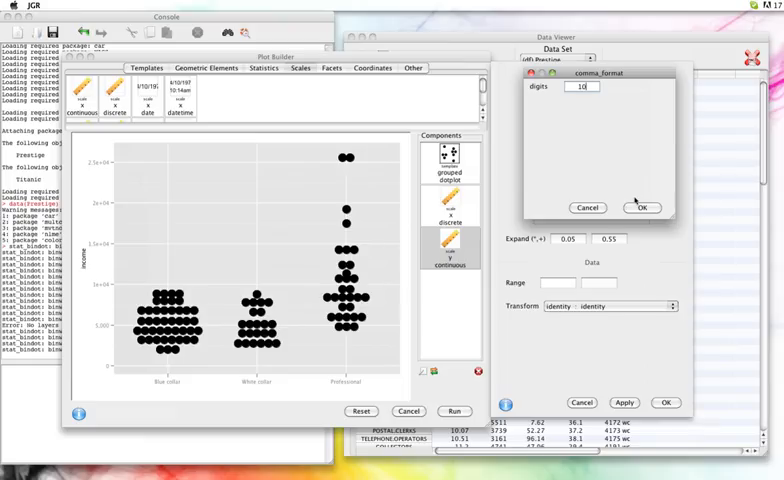
click(642, 208)
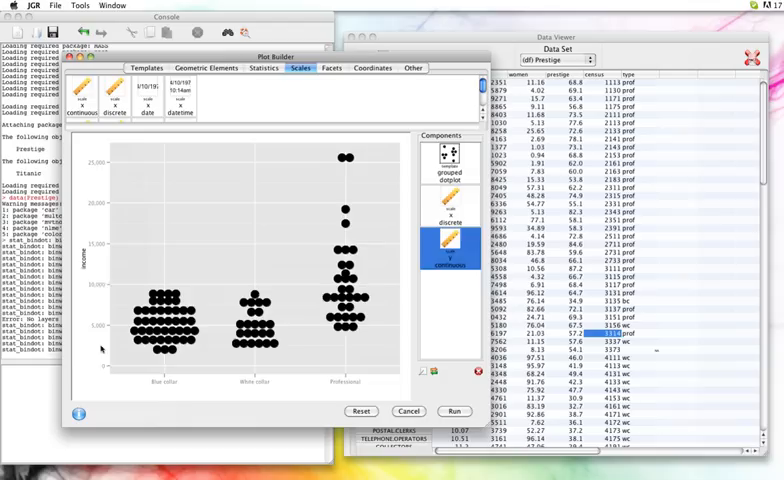
mouse_move(104, 392)
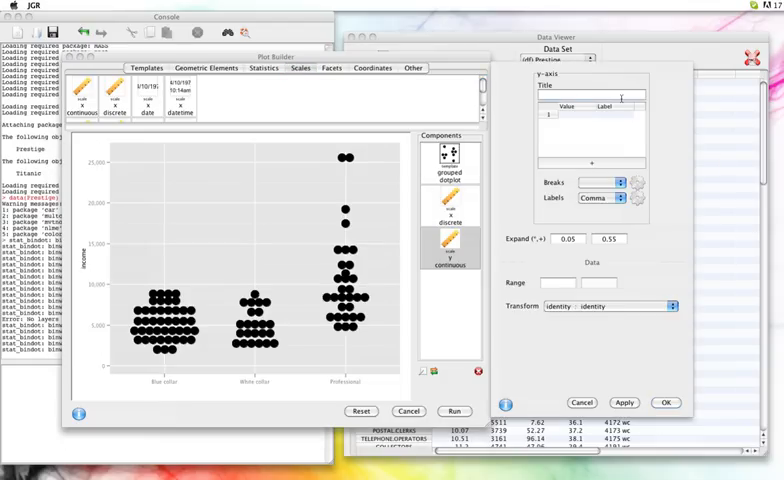
text(Income)
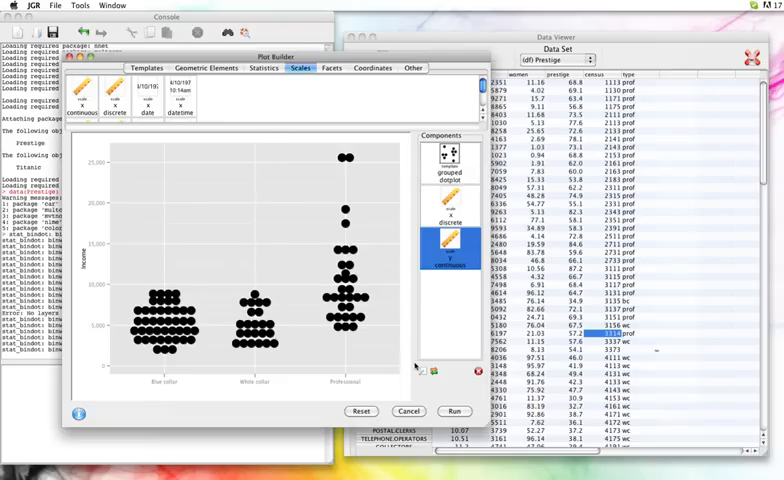
mouse_move(290, 344)
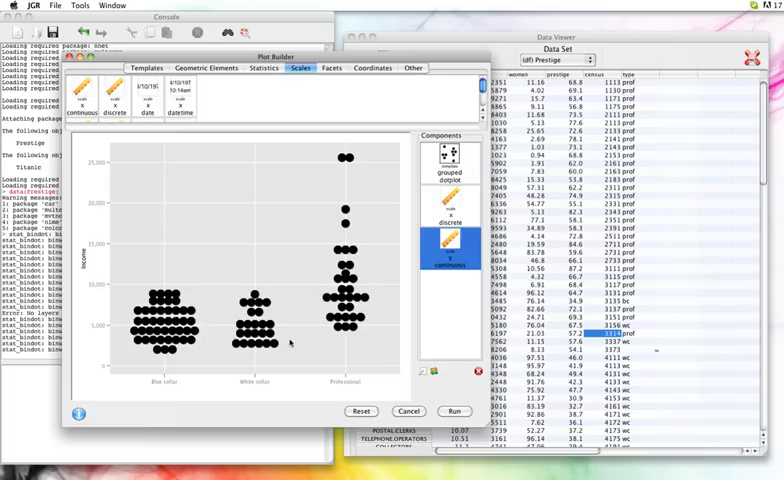
click(450, 164)
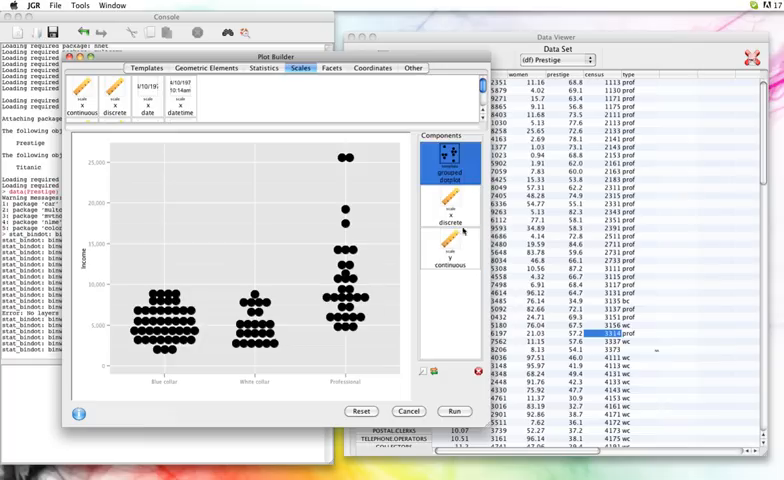
mouse_move(230, 404)
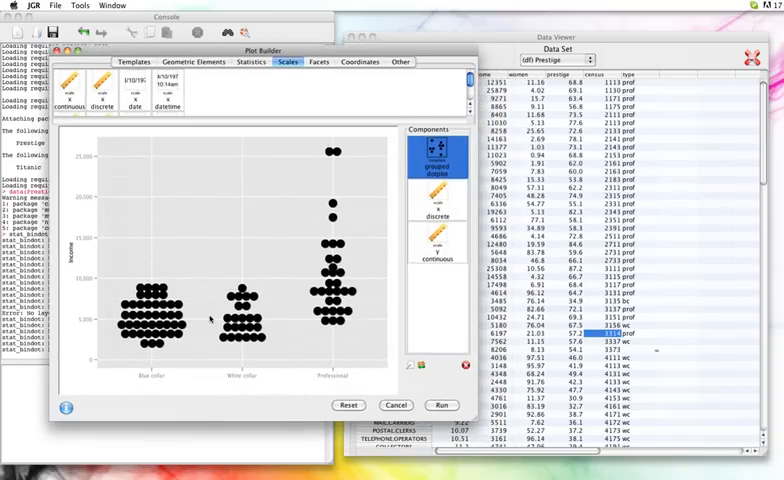
mouse_move(274, 364)
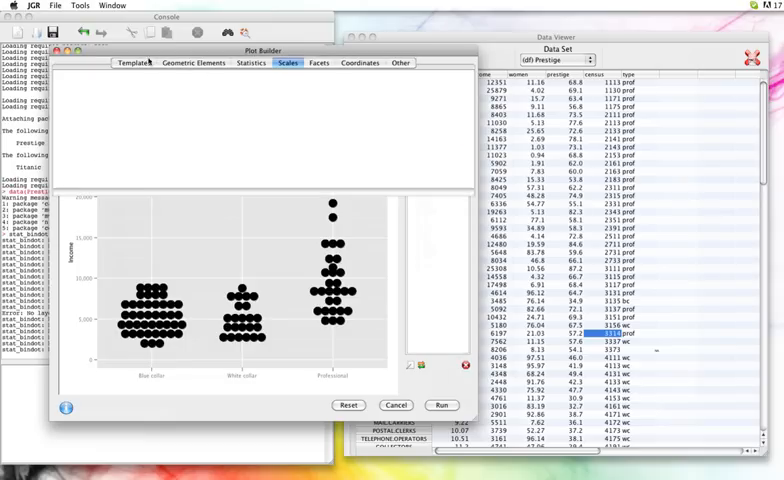
Add the scatter plot template from the Templates collection to the chart.
click(134, 64)
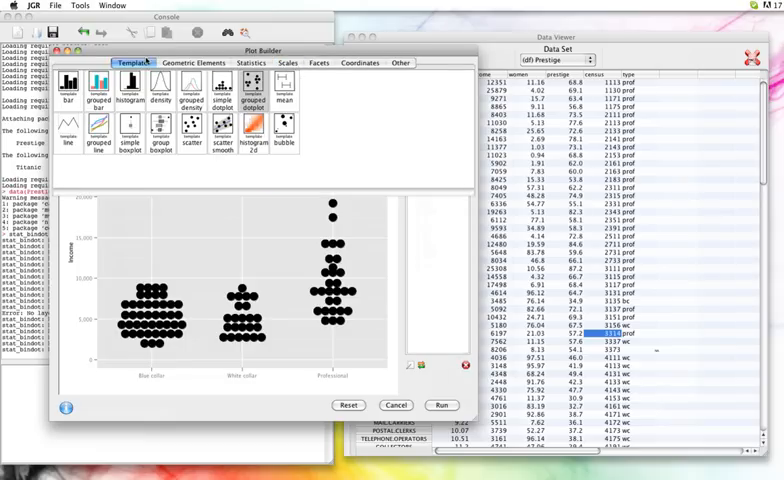
click(192, 128)
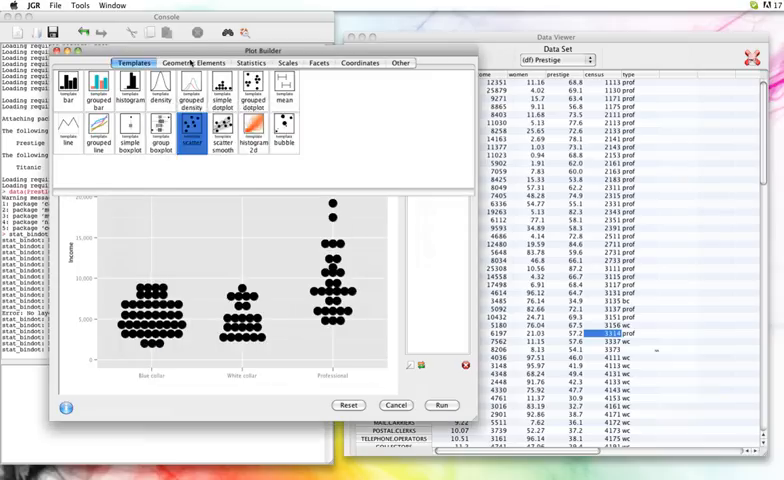
click(192, 64)
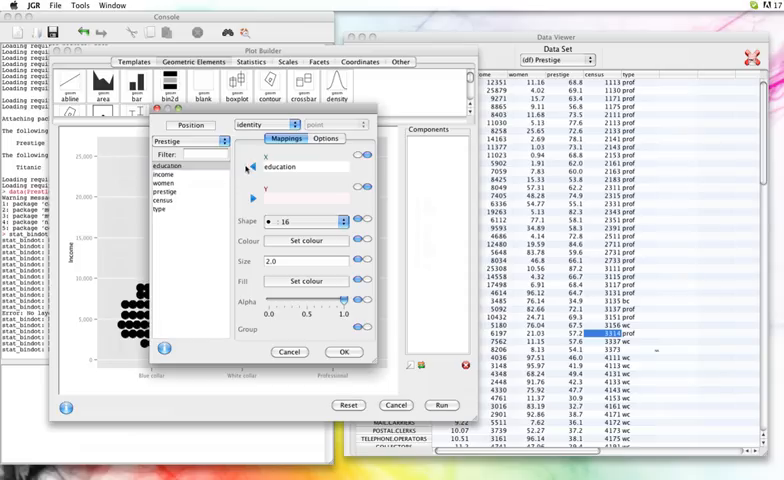
Map education to x, income to y and prestige to colour in the point geometry.
click(164, 176)
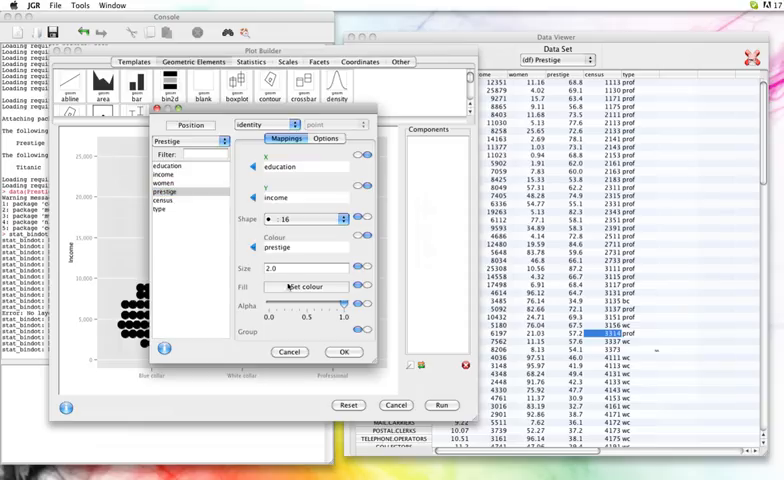
click(344, 352)
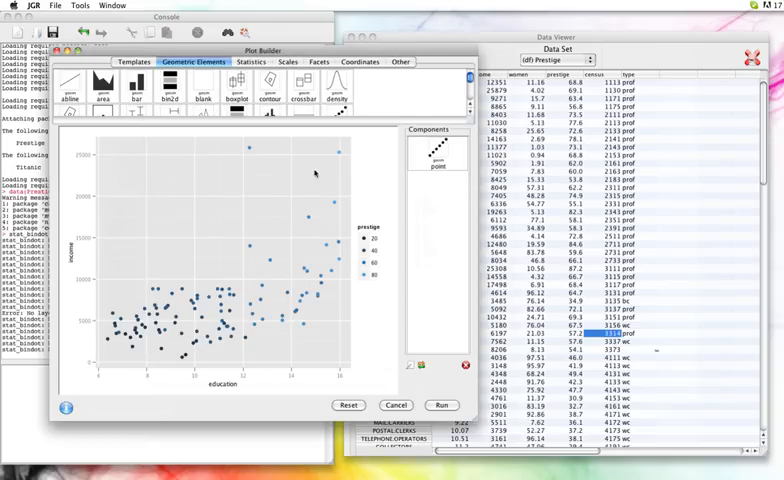
mouse_move(318, 180)
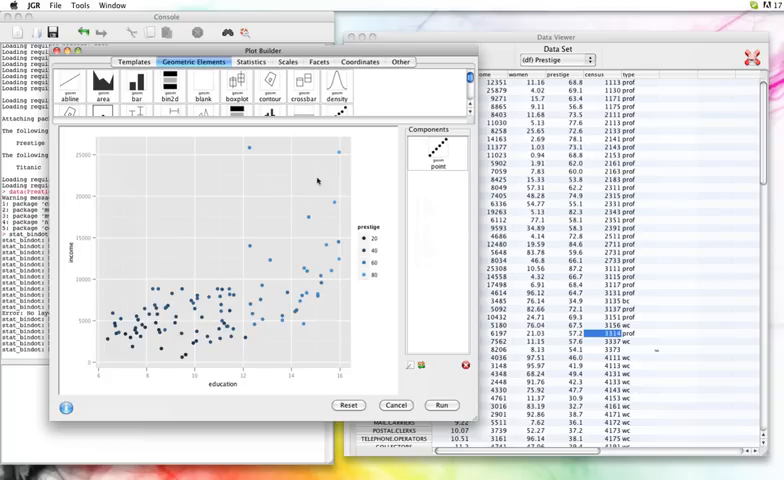
mouse_move(330, 178)
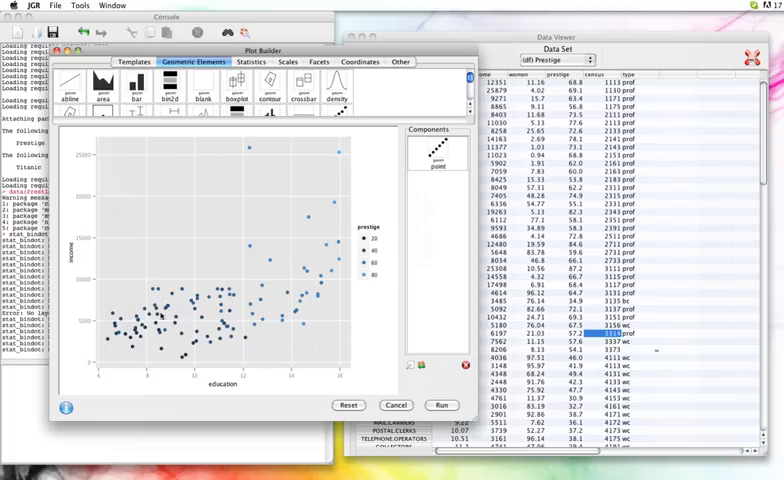
mouse_move(380, 300)
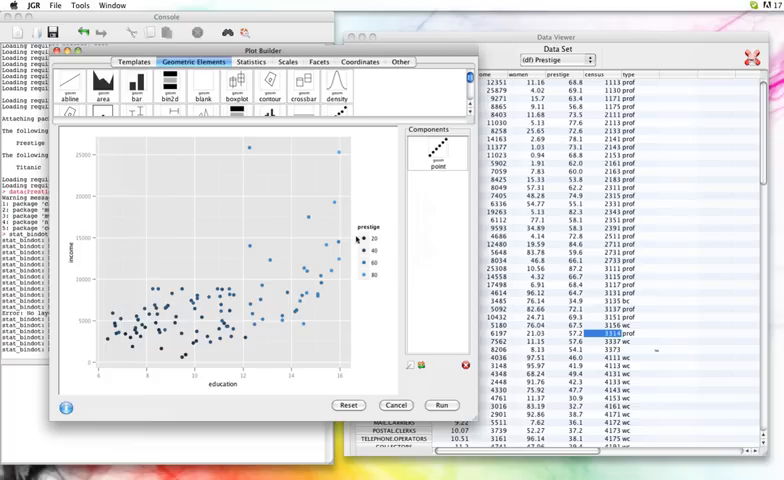
mouse_move(288, 374)
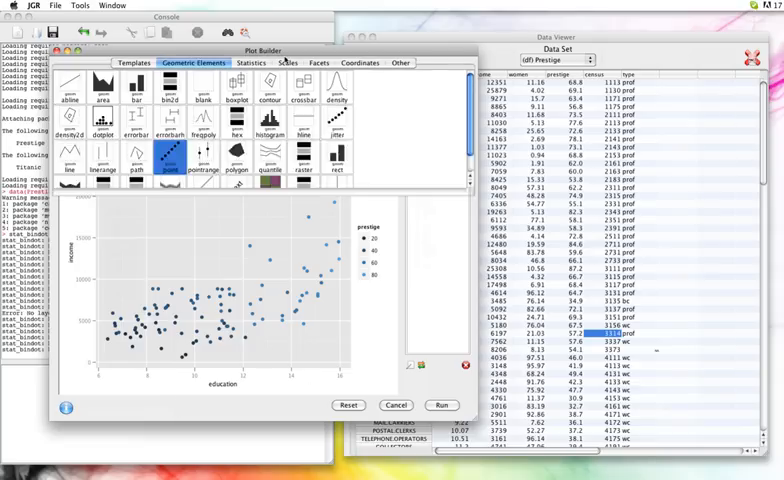
Add a colour gradient scale with a colour-bar guide titled Prestige.
click(288, 62)
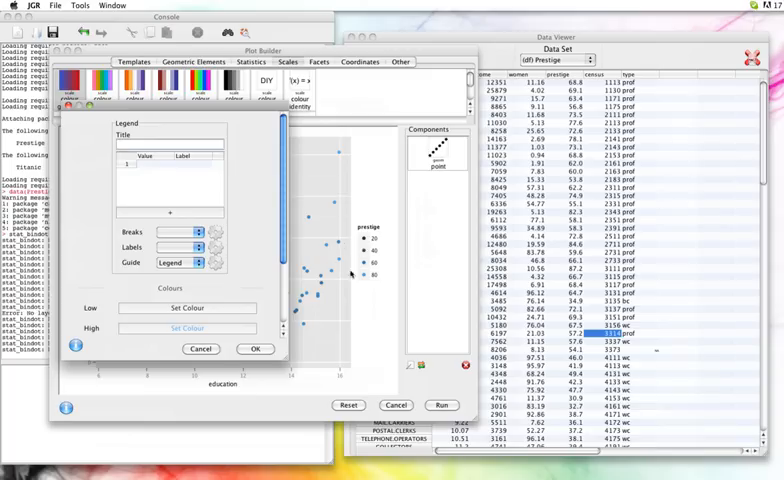
click(196, 262)
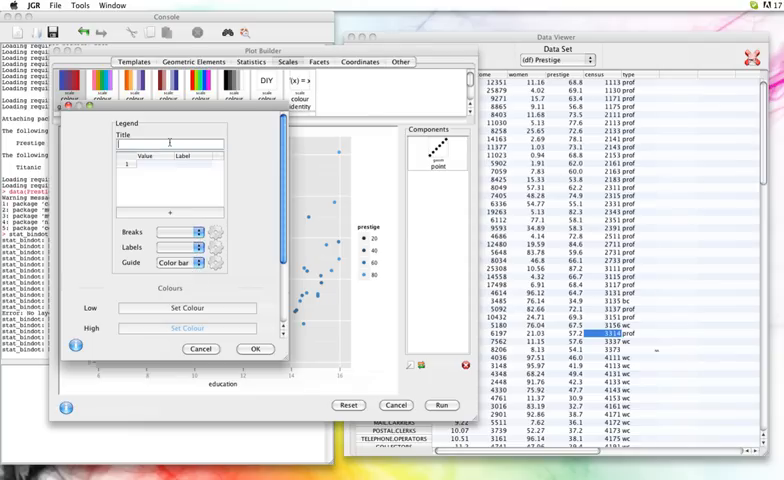
text(P)
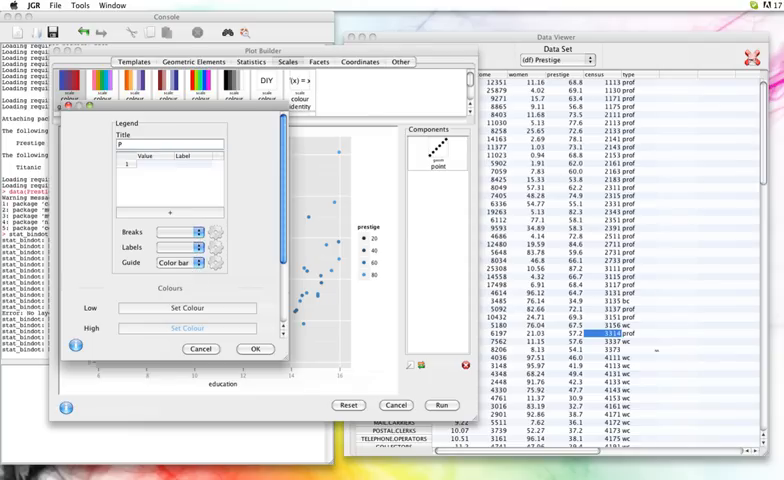
text(restige)
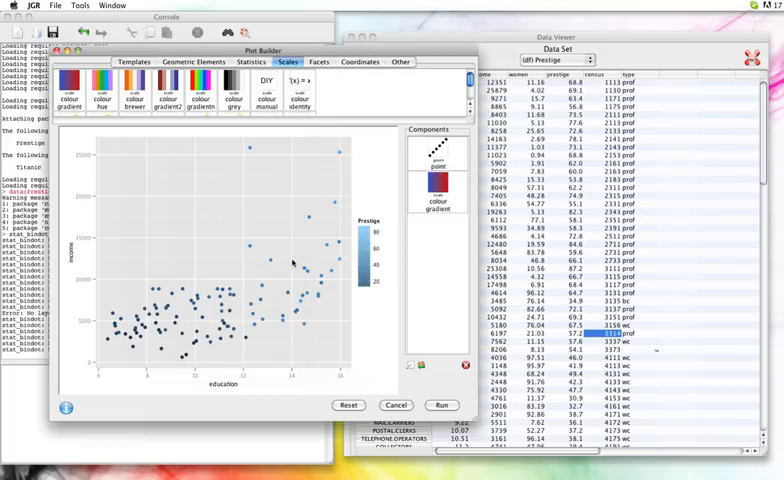
mouse_move(364, 290)
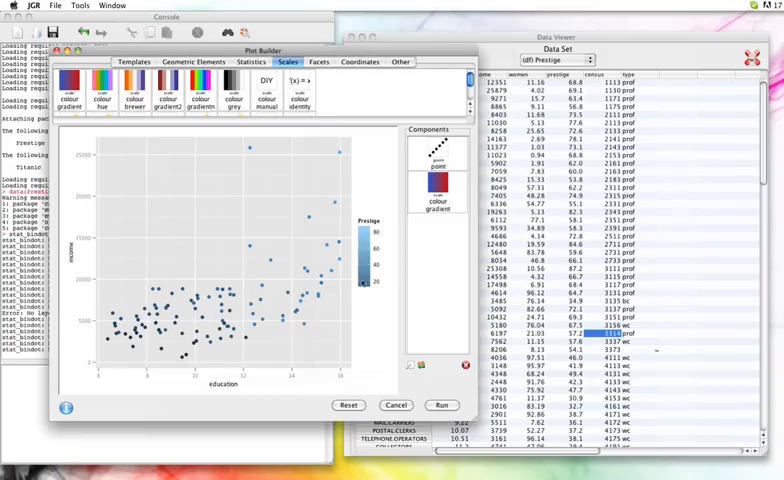
mouse_move(370, 318)
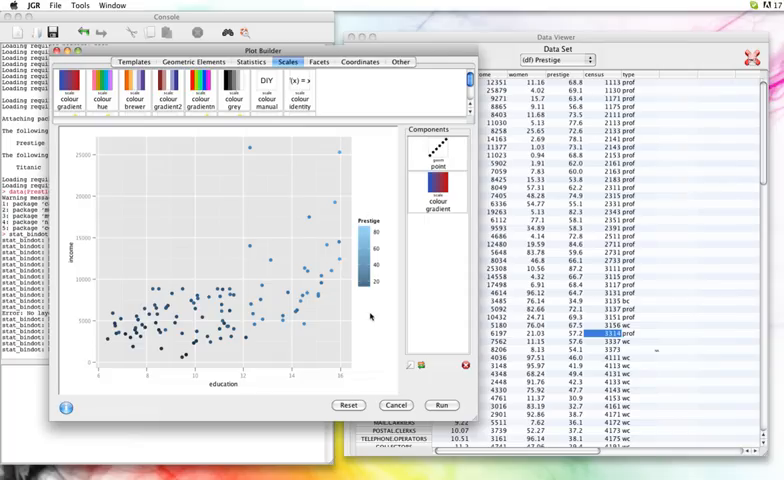
Give the colour gradient custom break values and fix its range to 0–100.
click(436, 198)
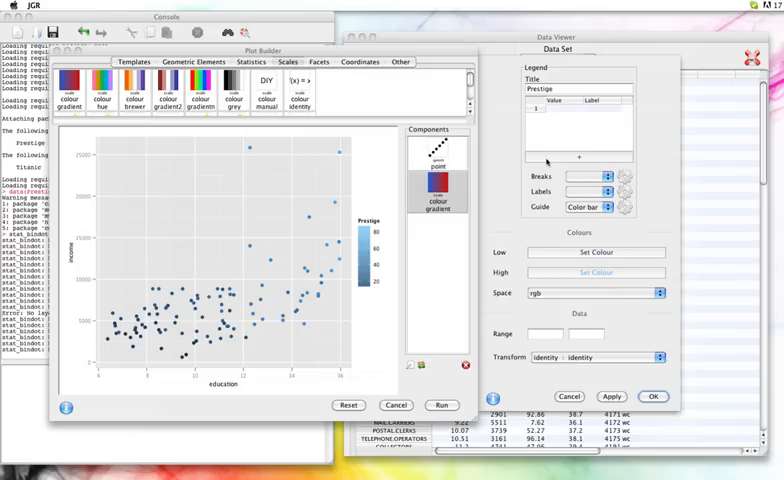
mouse_move(336, 238)
text(7)
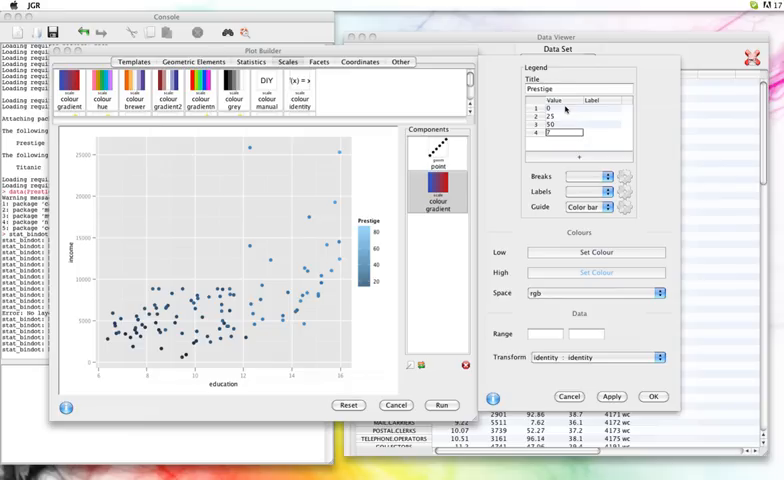
click(564, 132)
text(100)
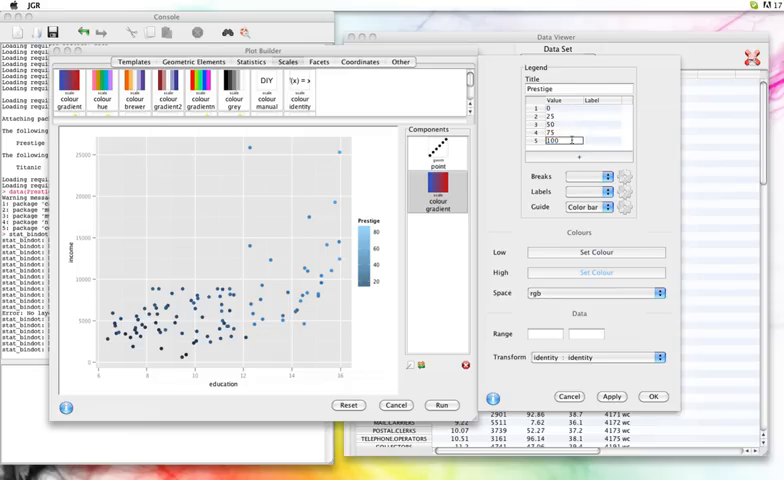
click(608, 396)
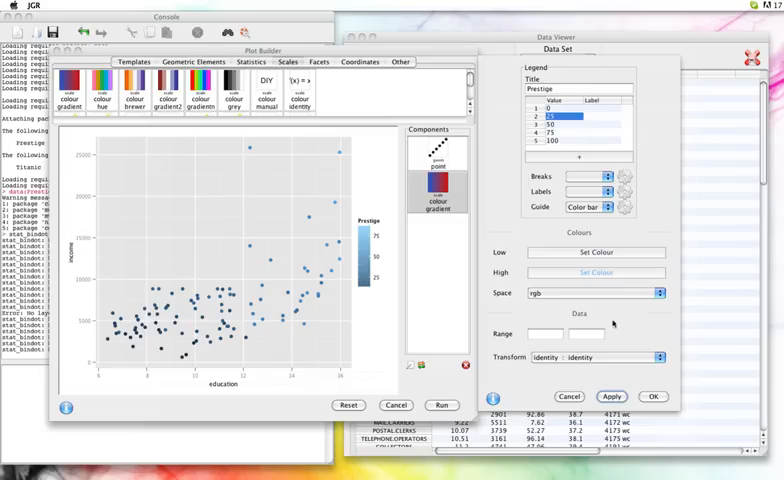
click(548, 334)
text(0)
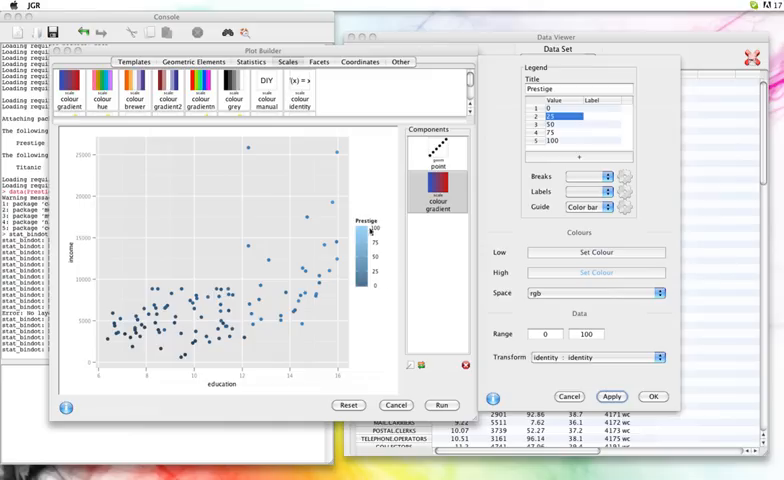
mouse_move(380, 252)
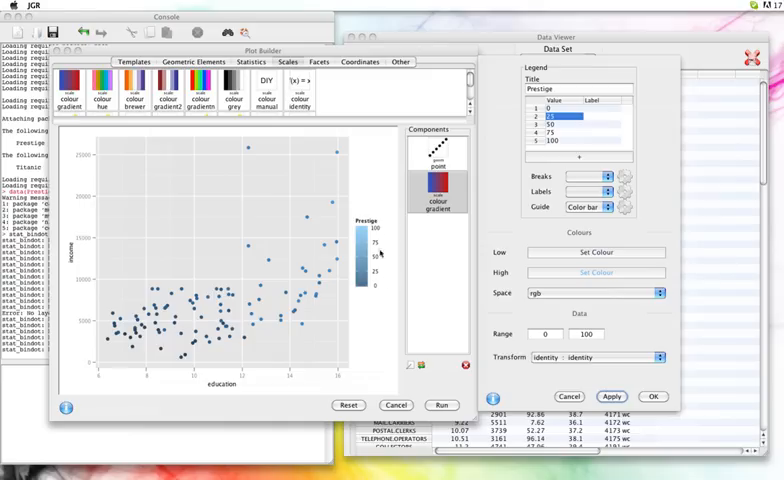
mouse_move(338, 320)
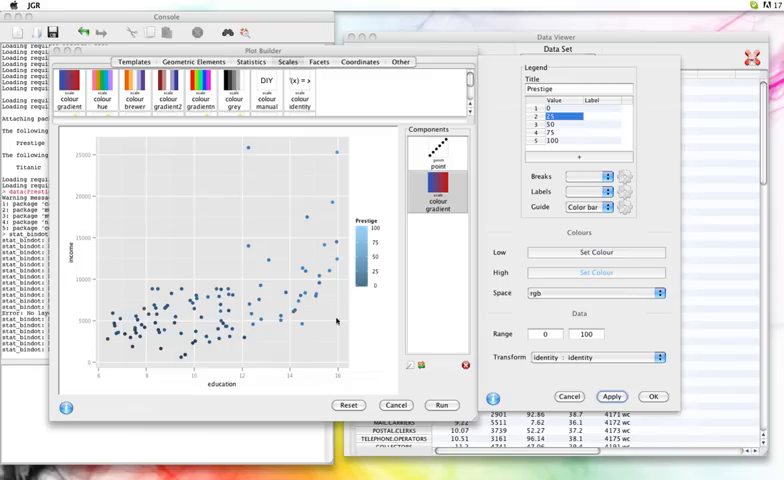
mouse_move(380, 306)
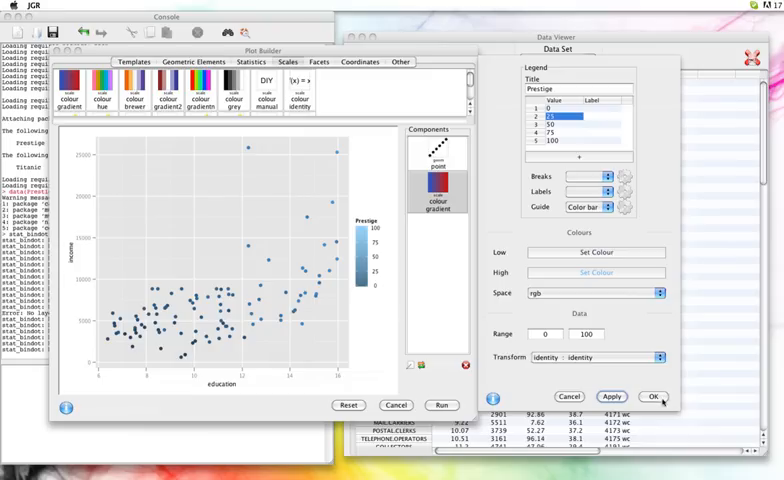
click(656, 396)
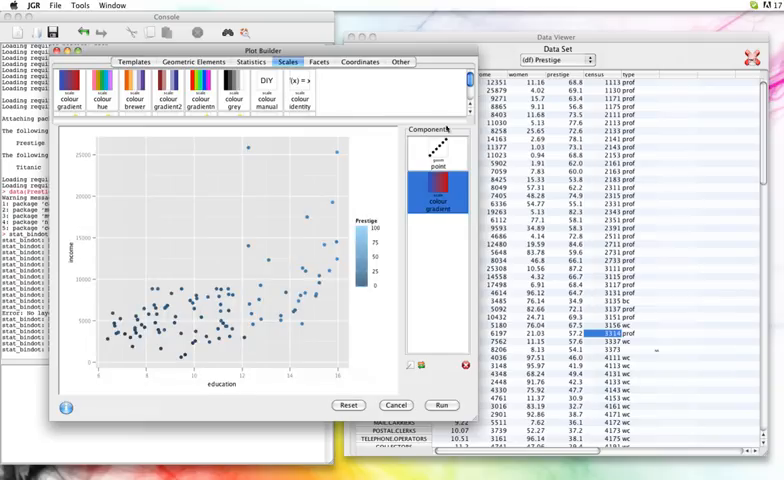